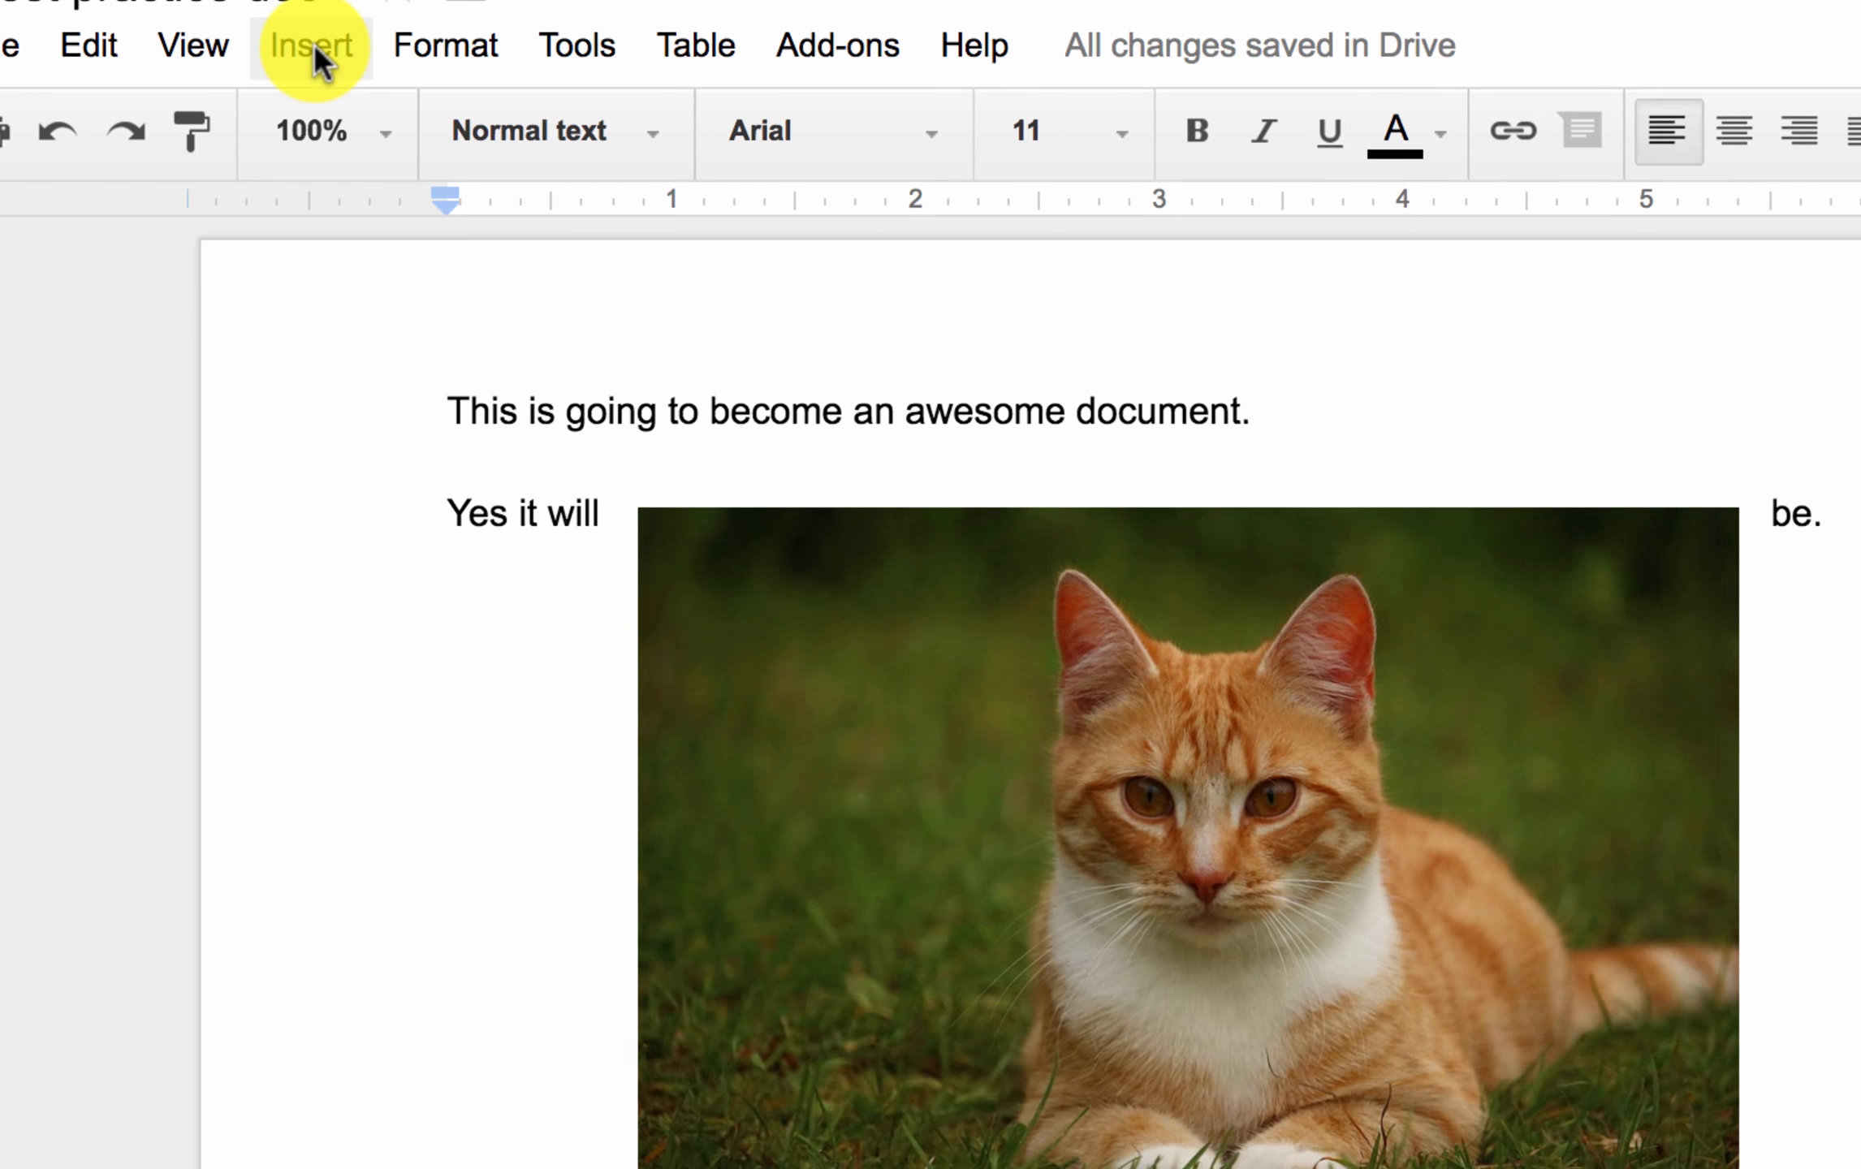
Insert a 2-column, 4-row table below the cat image via the Insert menu
{"action": "left_click", "coordinate": [310, 46]}
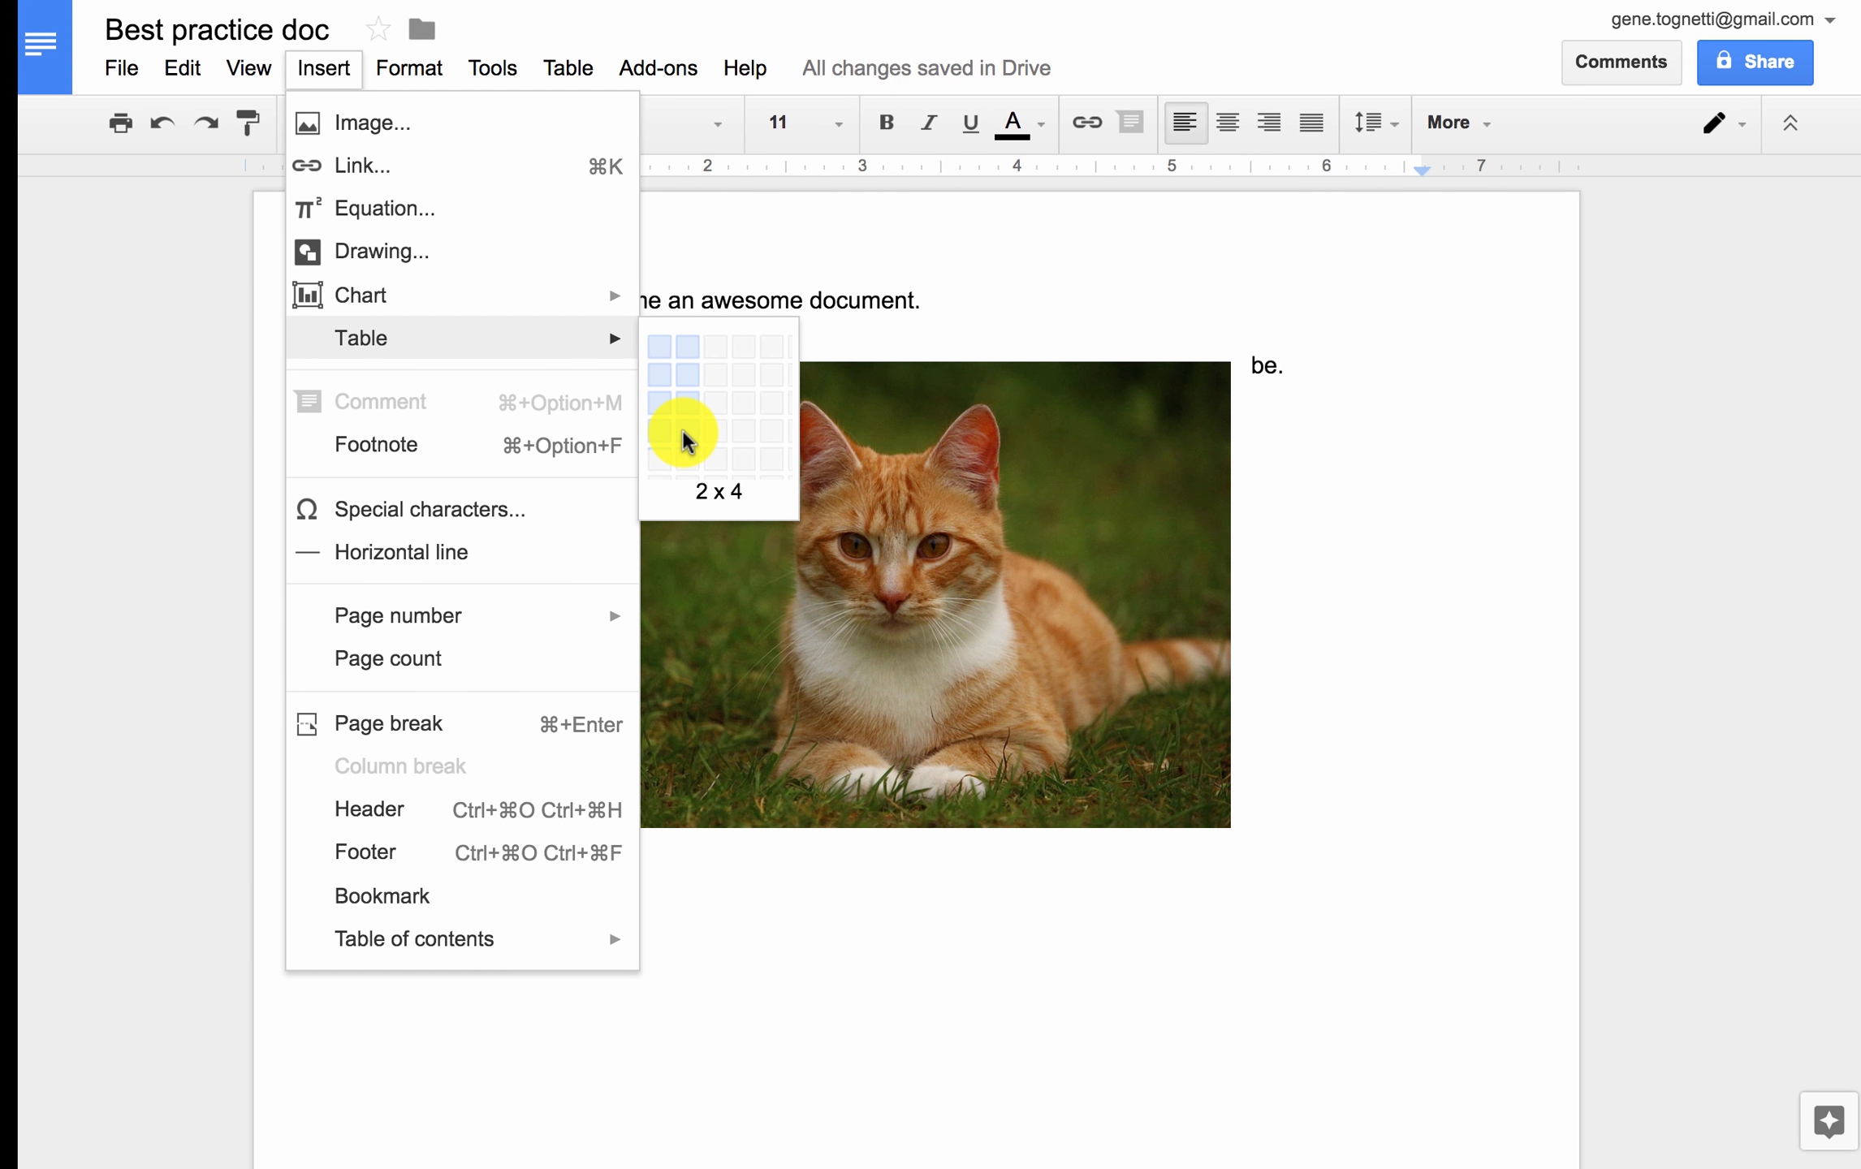
{"action": "left_click", "coordinate": [685, 439]}
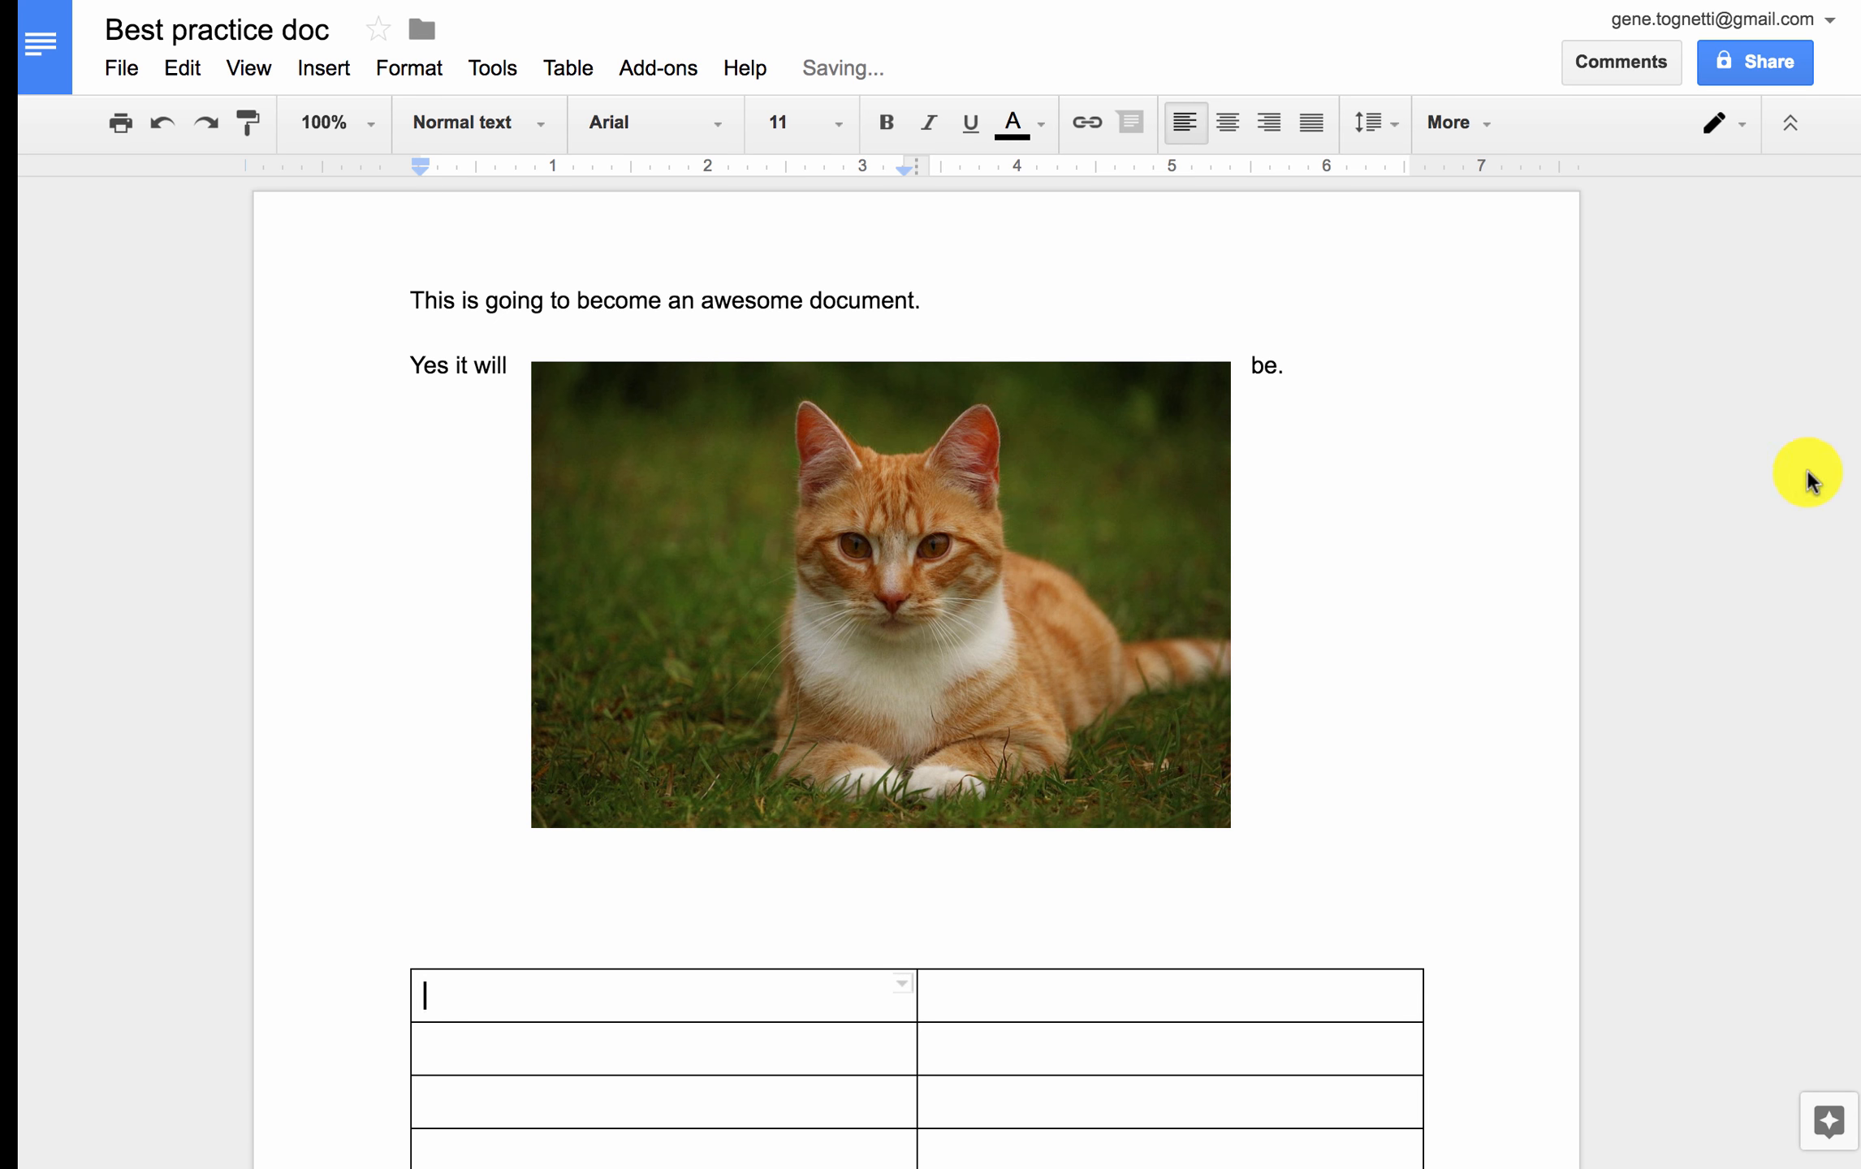
Drag the column border and right edge so the table is narrower with roughly equal columns
{"action": "scroll", "scroll_direction": "down", "scroll_amount": 3}
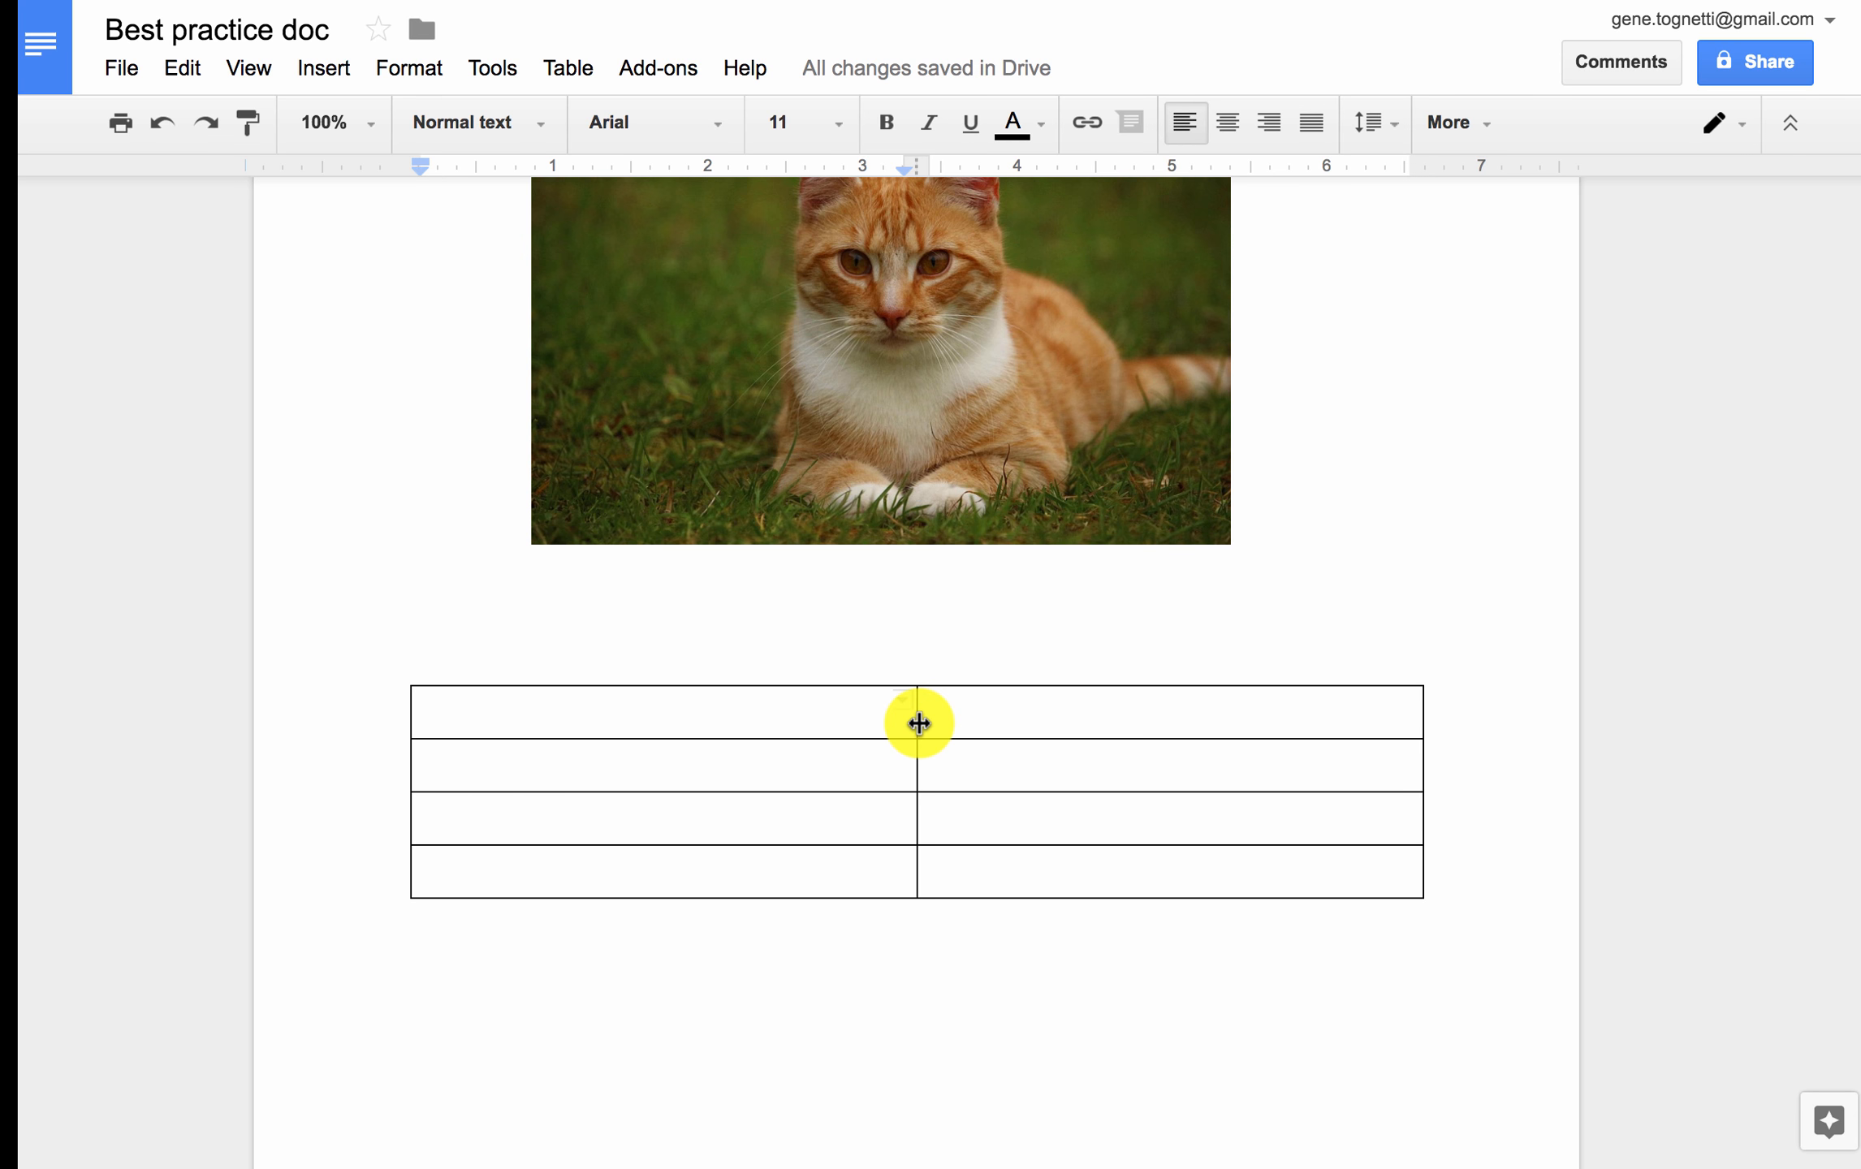
{"action": "left_click_drag", "start_coordinate": [918, 724], "coordinate": [772, 725]}
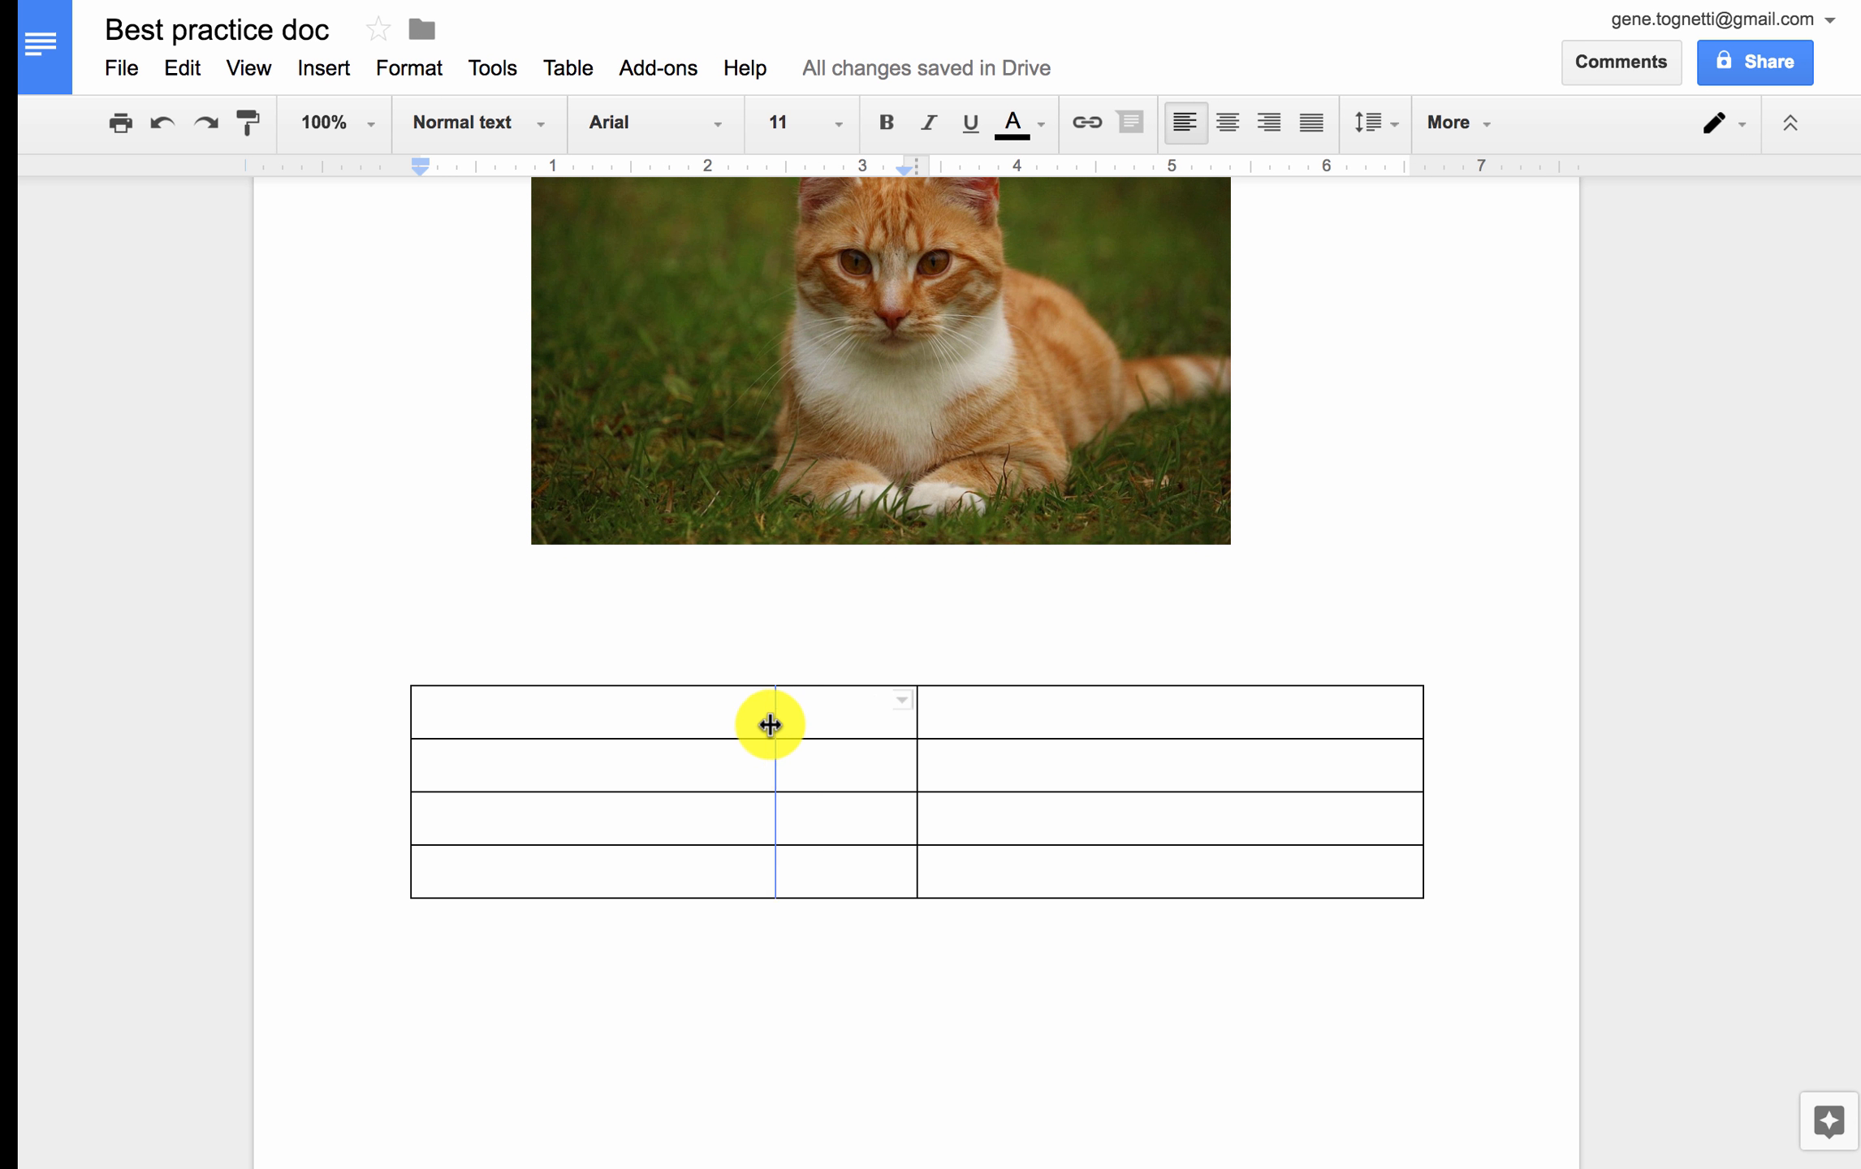
{"action": "left_click_drag", "start_coordinate": [770, 725], "coordinate": [888, 724]}
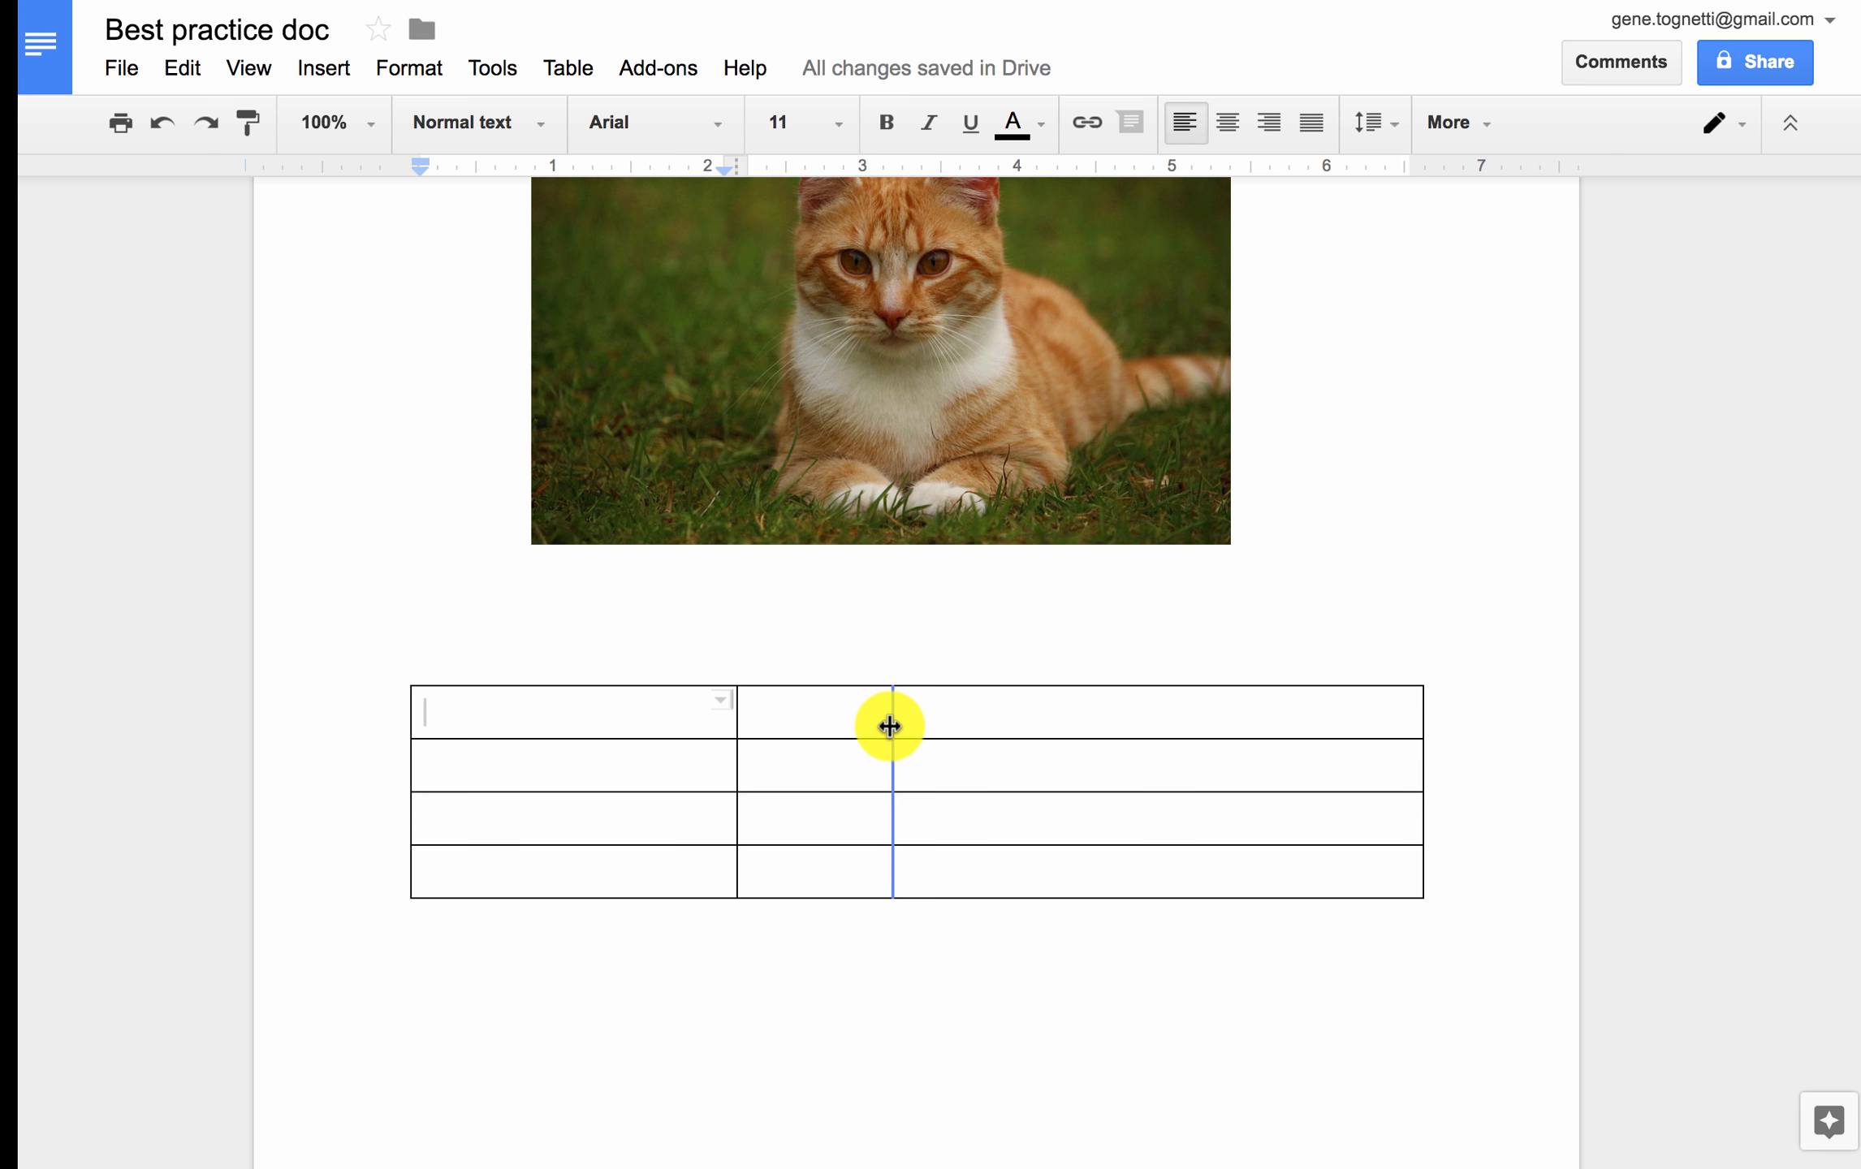
{"action": "left_click_drag", "start_coordinate": [890, 726], "coordinate": [1382, 702]}
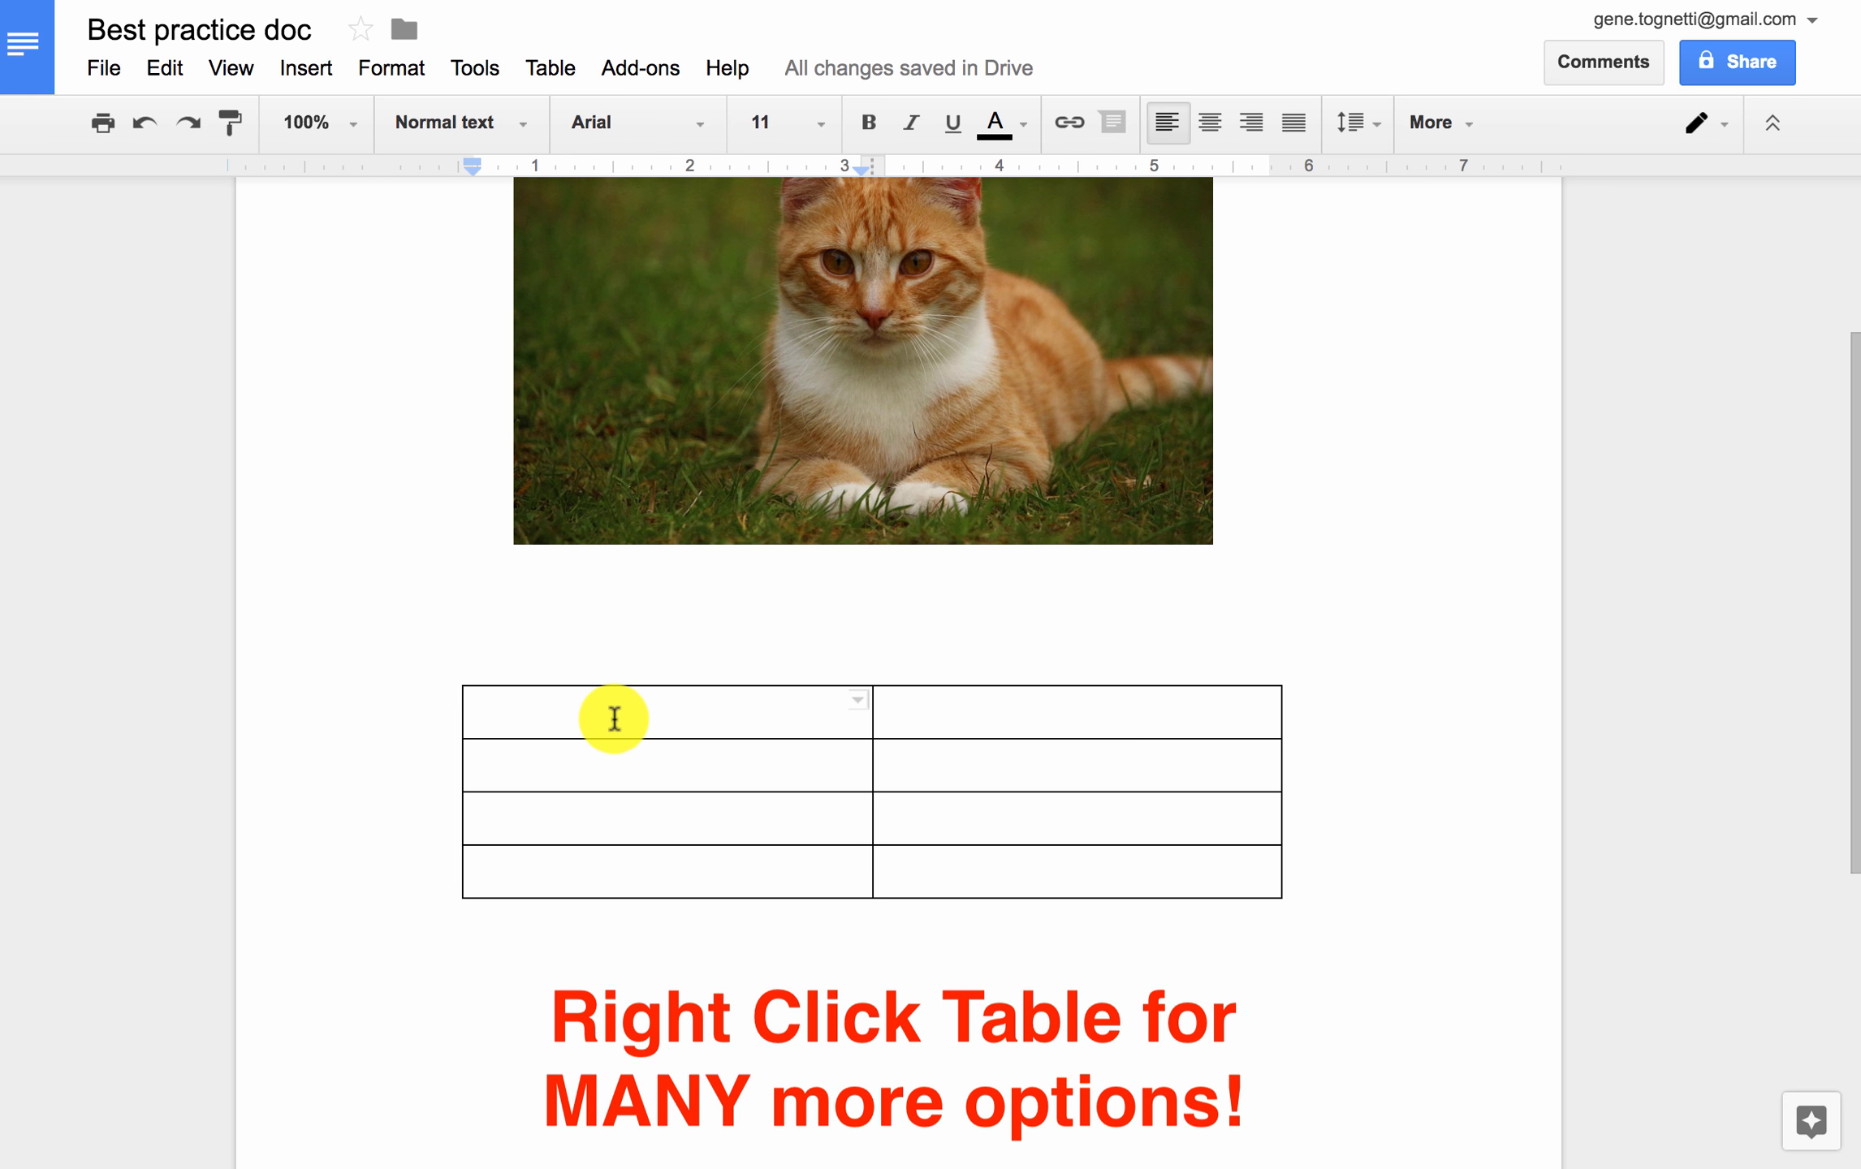
Enter 'Insert text' in the table's top-left cell
{"action": "type", "text": "Insert text"}
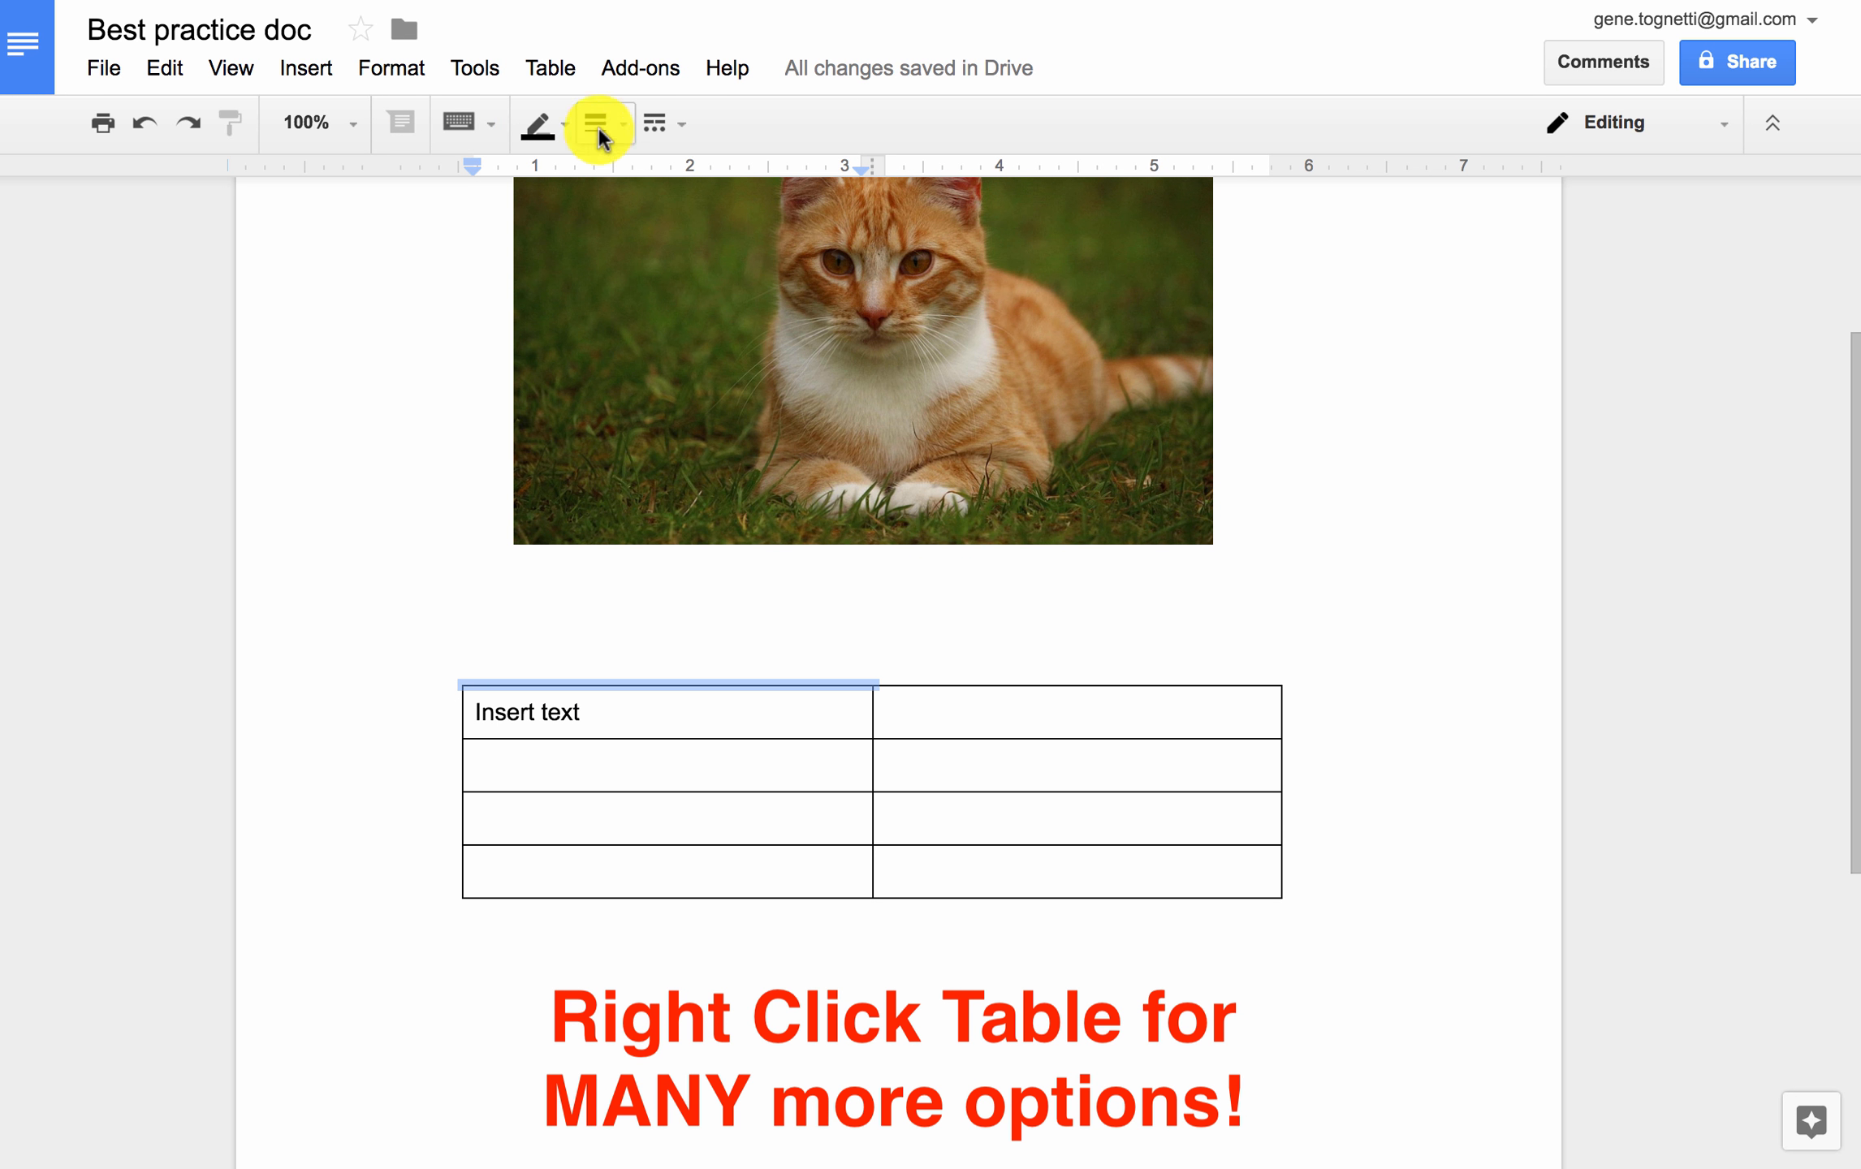
{"action": "mouse_move", "coordinate": [599, 125]}
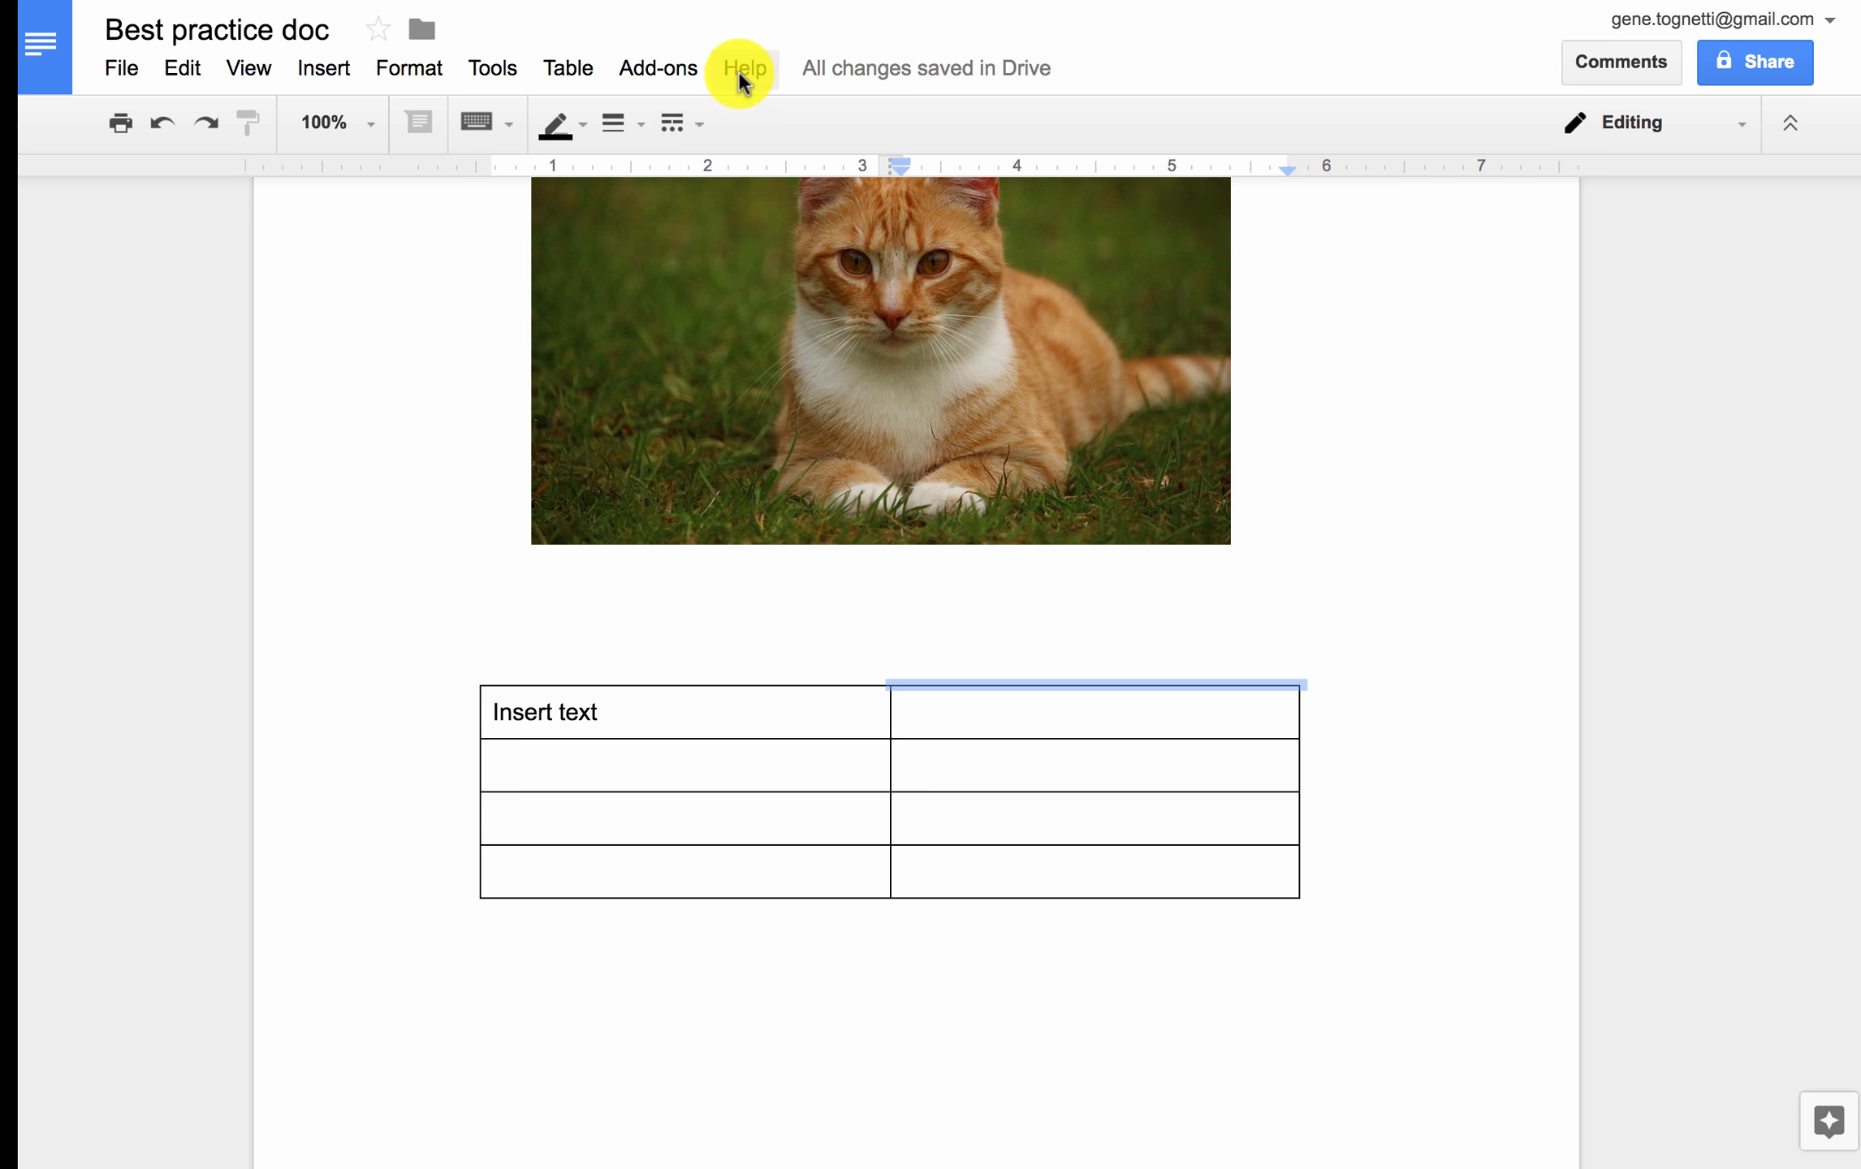
{"action": "mouse_move", "coordinate": [744, 78]}
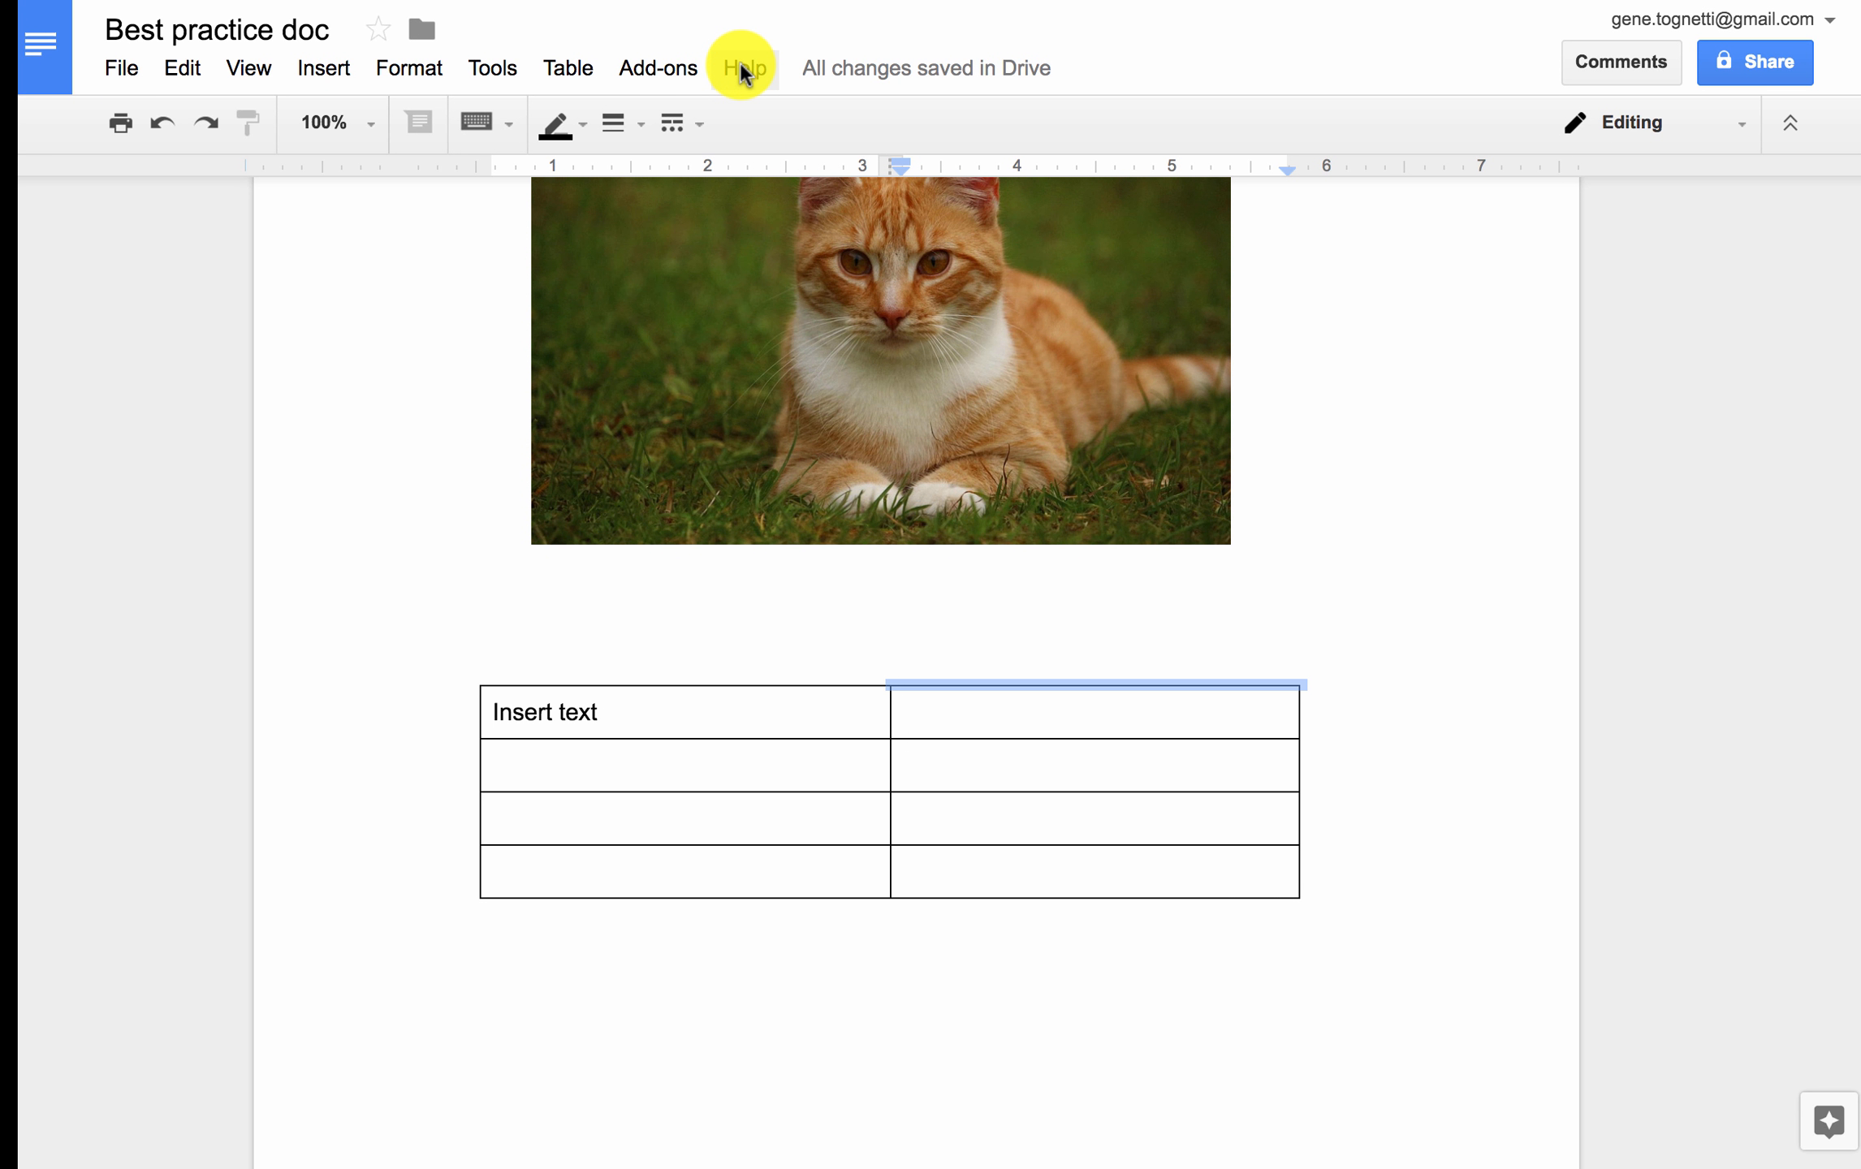